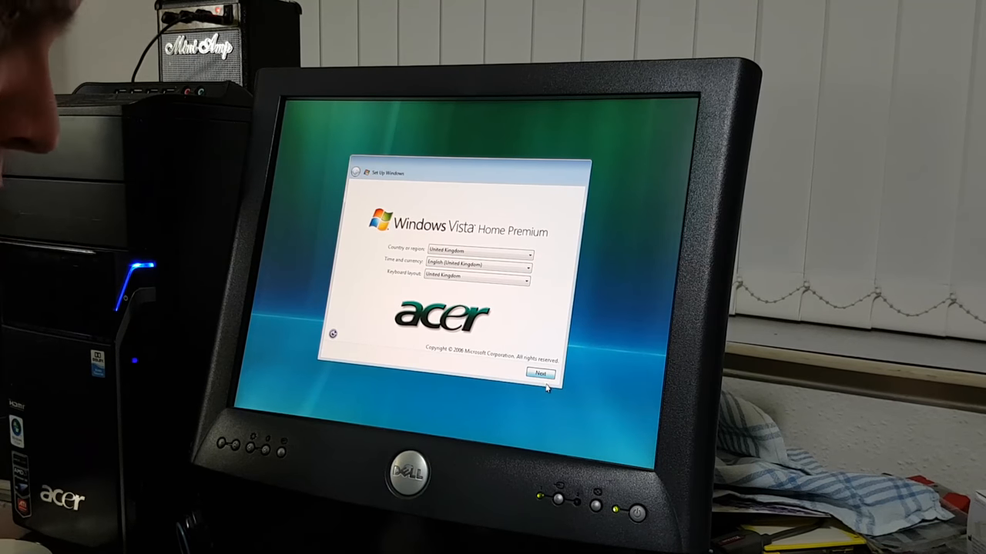
Keep the United Kingdom region, accept the licence terms and create a user account named 'Us'.
click(539, 374)
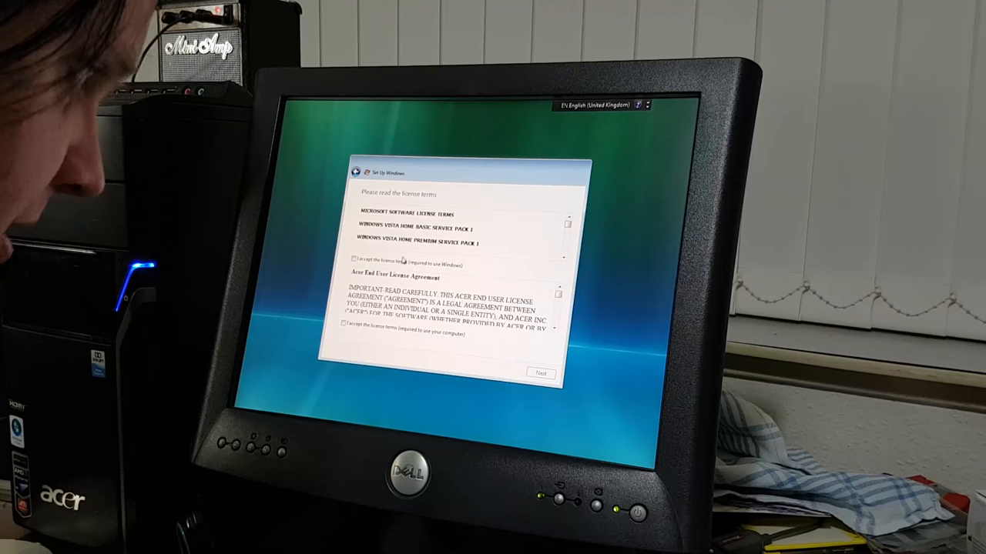
click(353, 258)
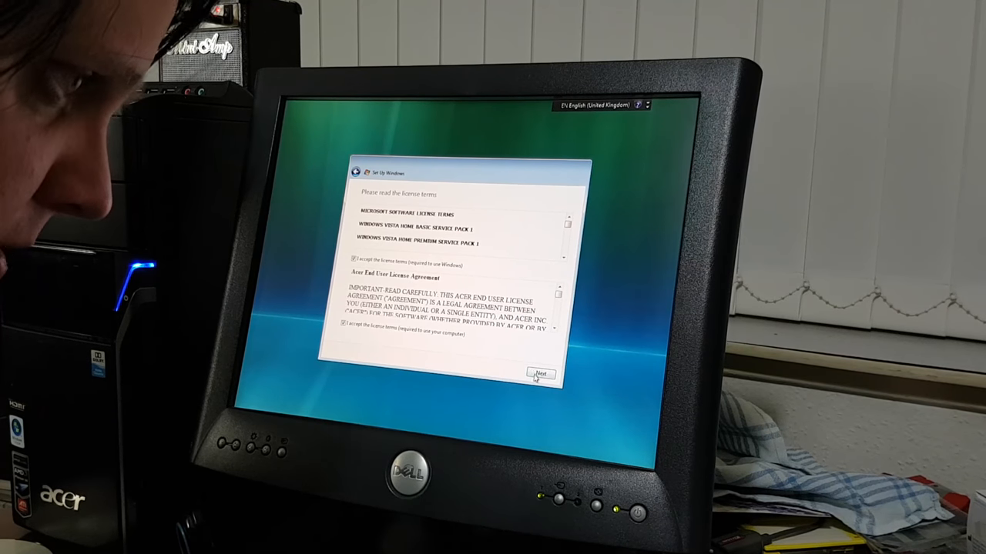
click(542, 374)
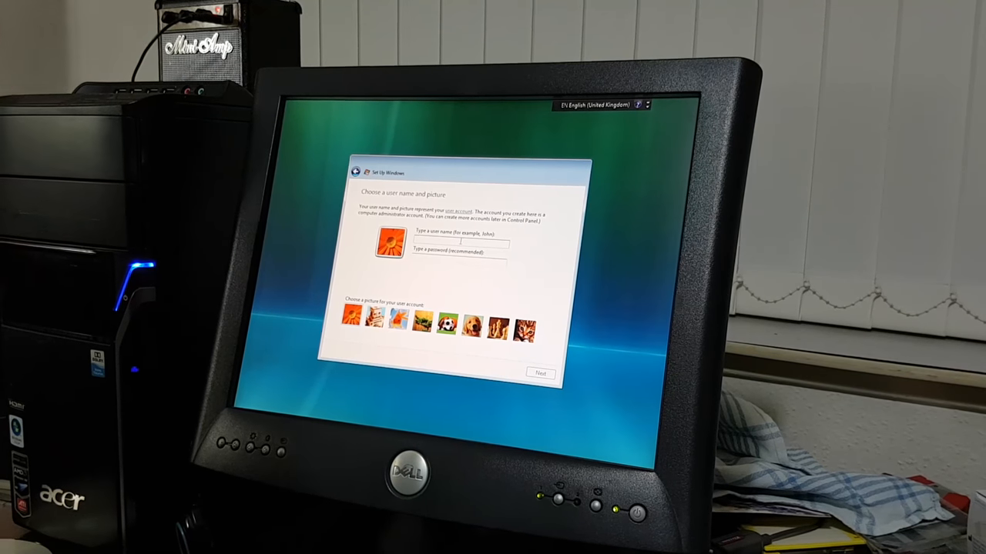
text(User)
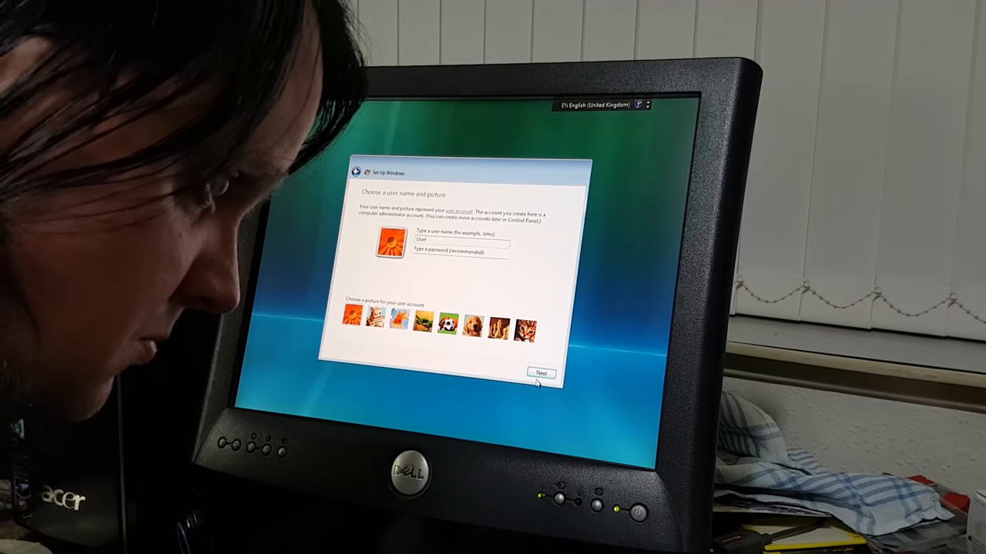
click(539, 374)
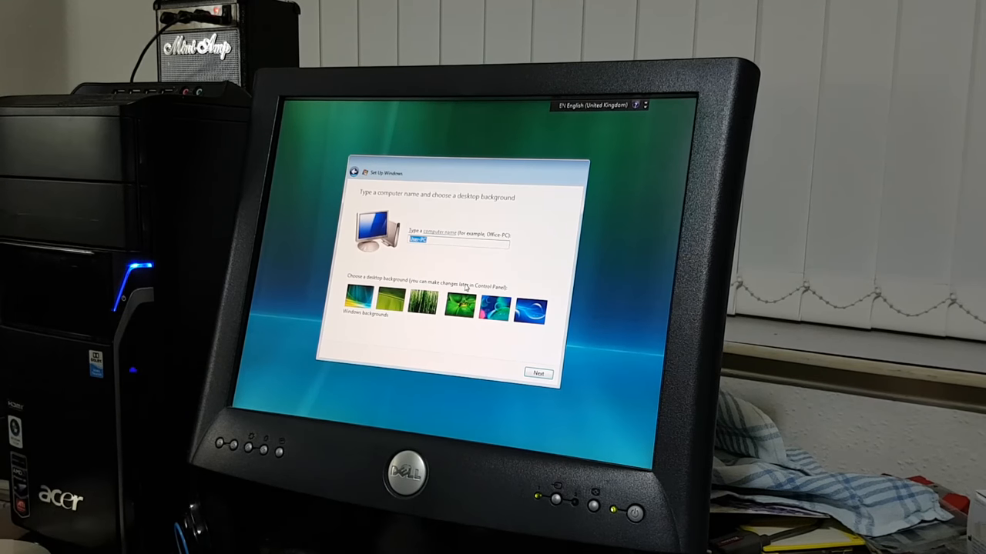
Name the computer 'Acer-A', keep the default background and continue to time and date.
text(A)
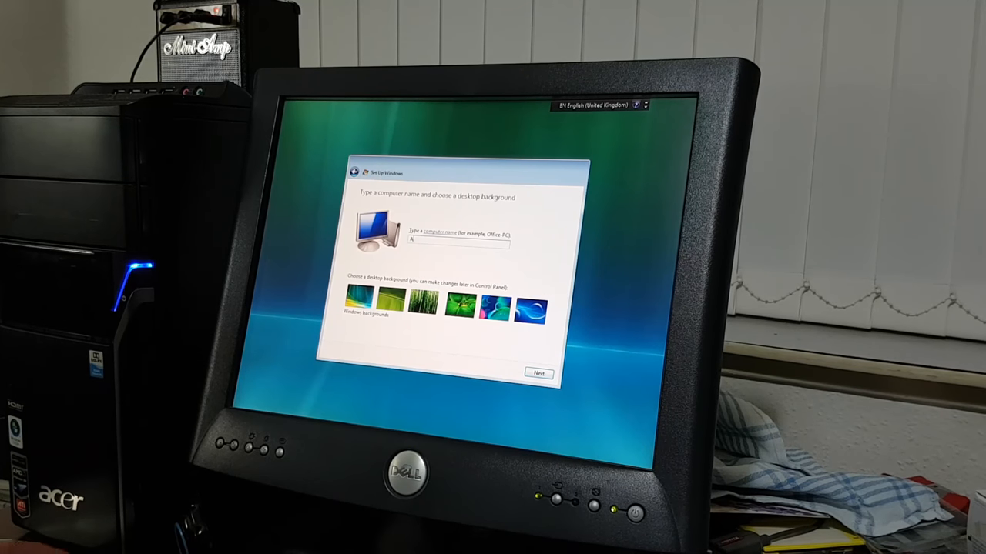
text(Acer-Aspire3201)
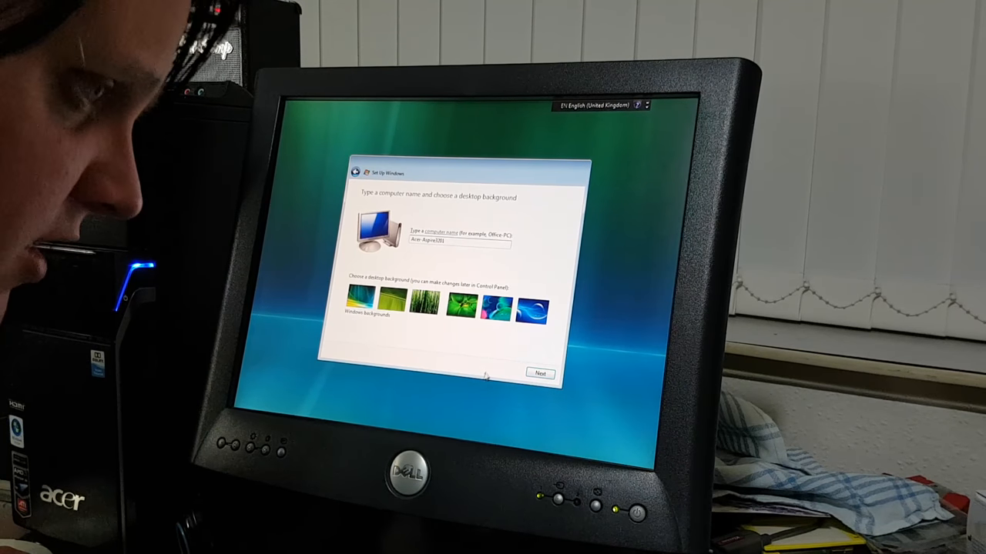
click(539, 374)
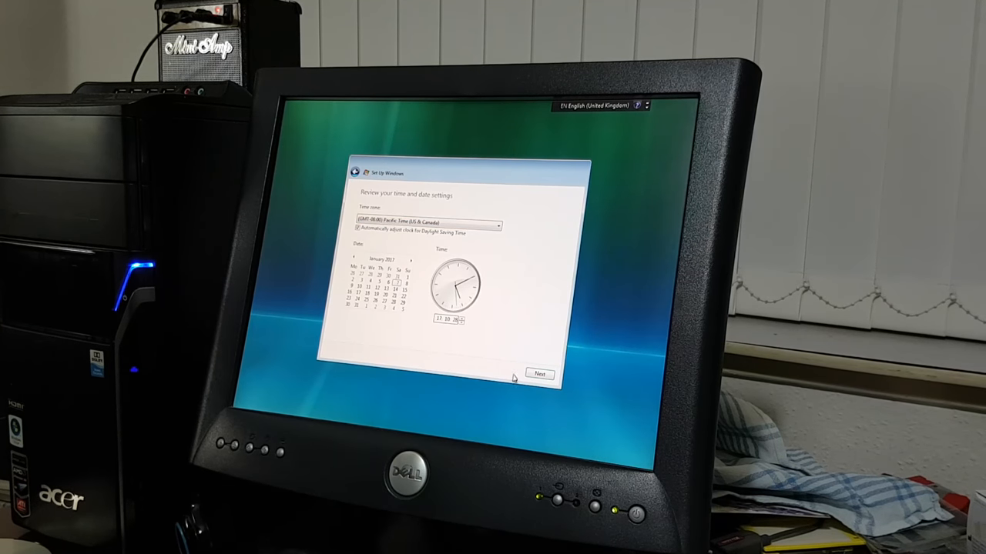
Keep the current time and date and finish the initial setup past Acer's offers.
click(539, 374)
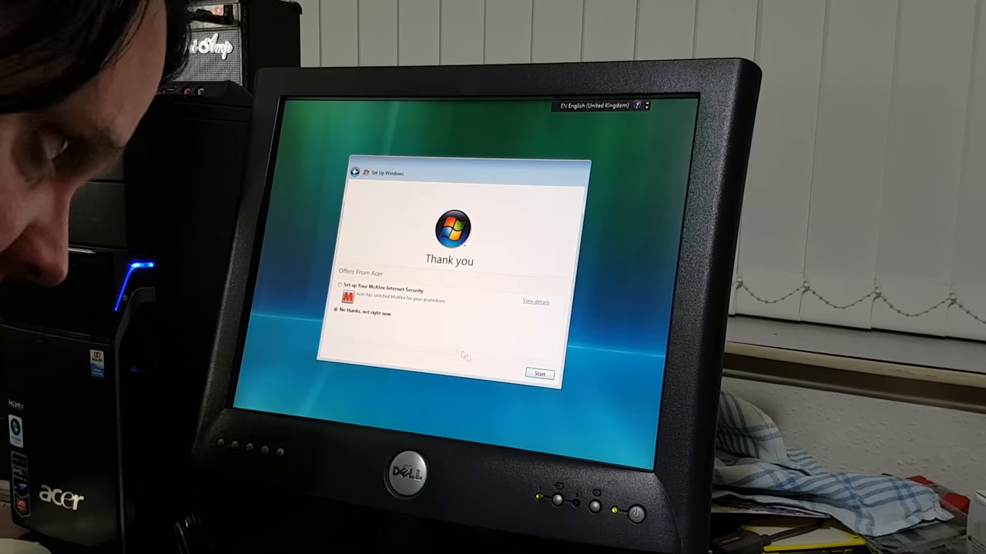
click(539, 375)
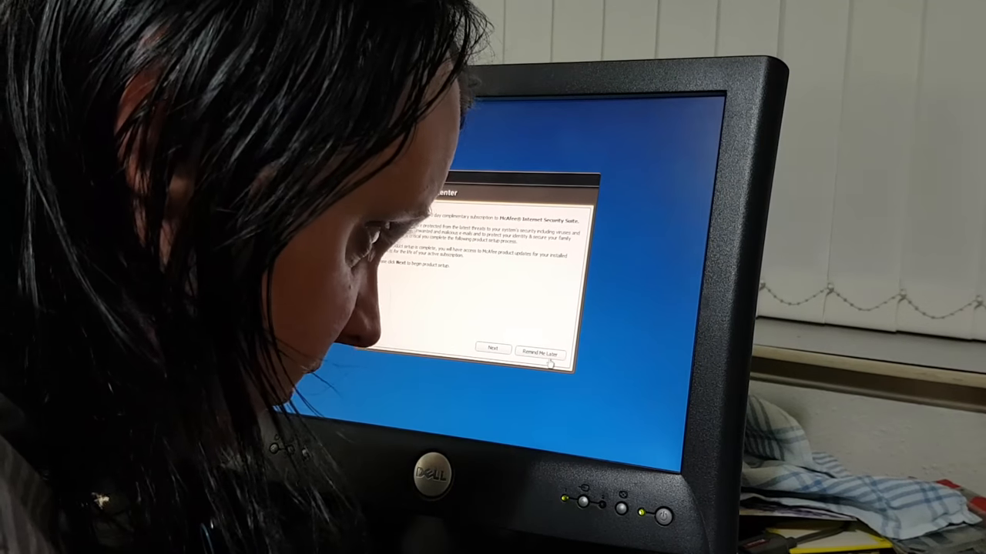
Accept the McAfee Internet Security Suite notice so its setup can proceed.
click(539, 355)
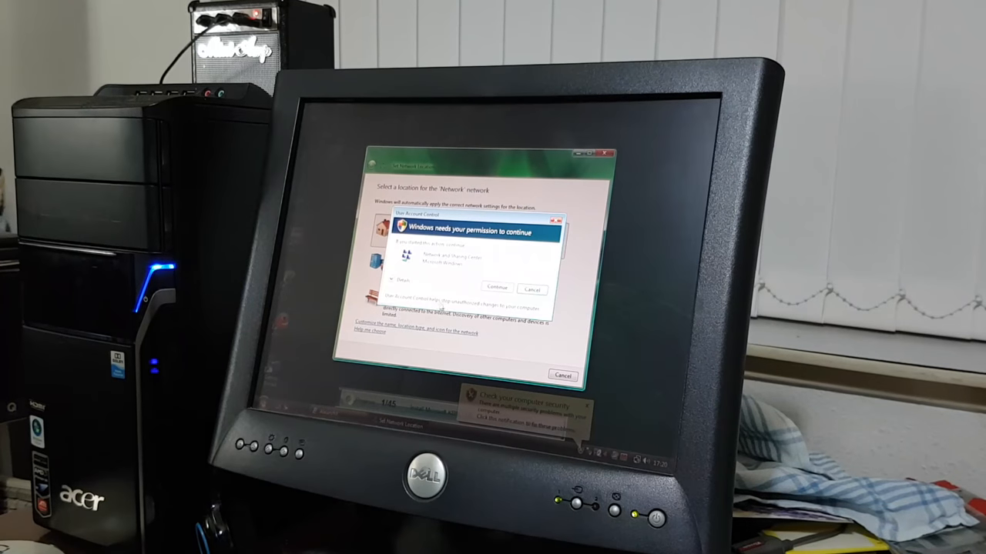
Grant permission for Set Network Location and dismiss the success confirmation.
click(497, 288)
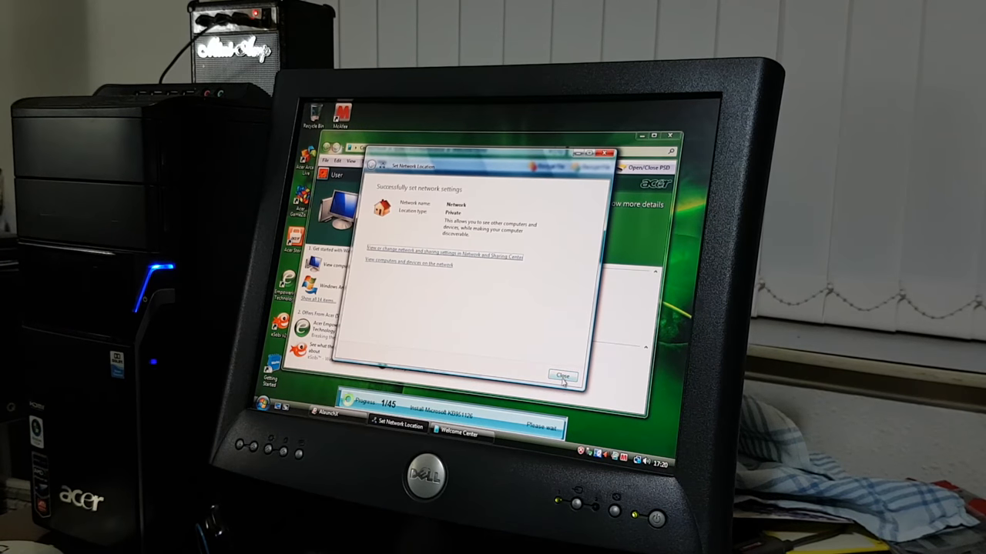
click(560, 375)
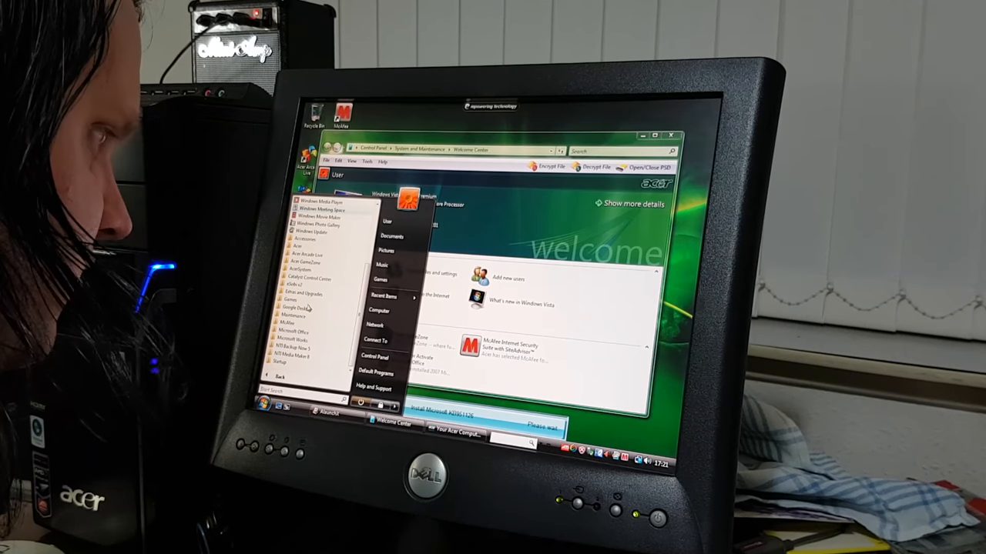
Close the Welcome Center via the Start menu and bring up Acer product registration.
click(296, 246)
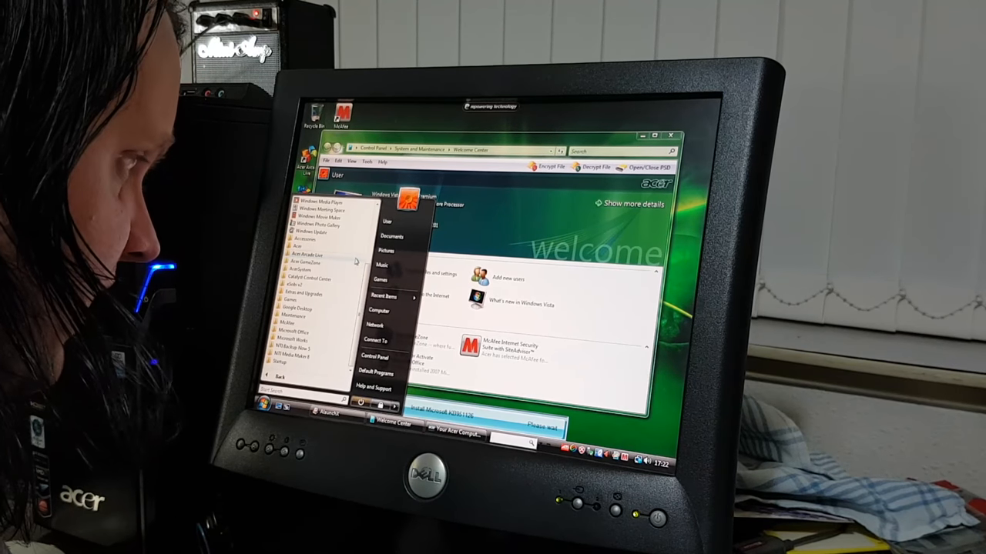
click(305, 256)
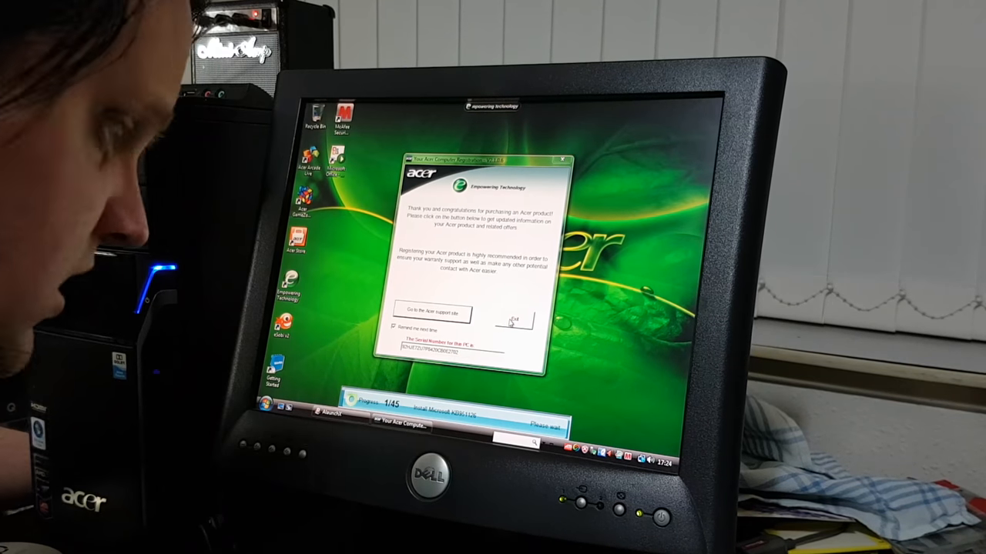
Dismiss the Acer registration prompt so the eSobi welcome setup appears.
click(514, 319)
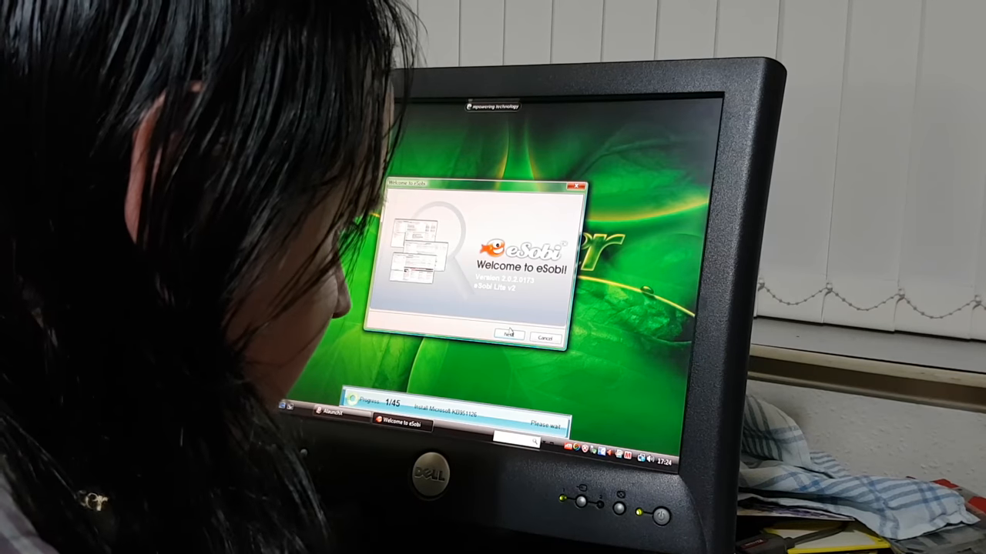
Continue past the welcome, confirm the language and accept the default English news channels.
click(508, 333)
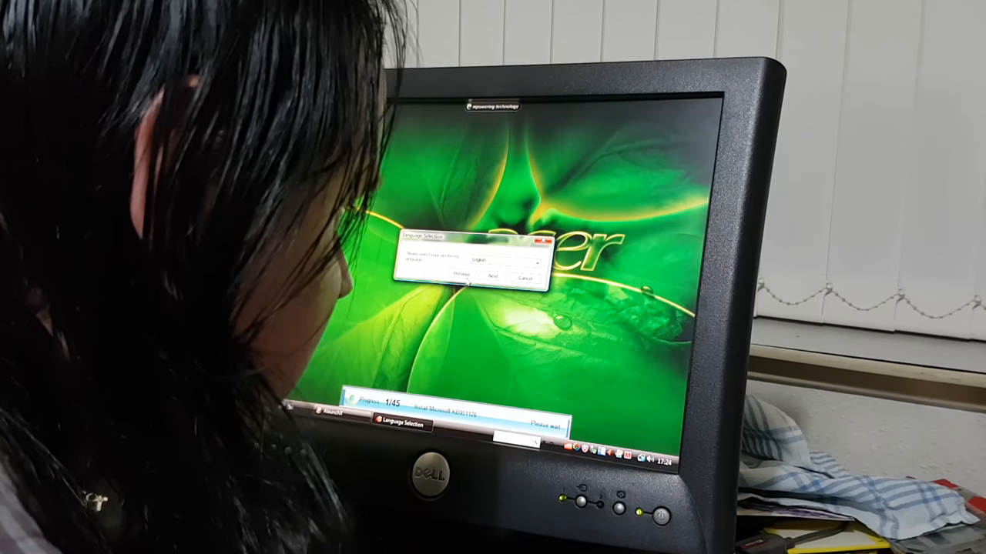
click(499, 277)
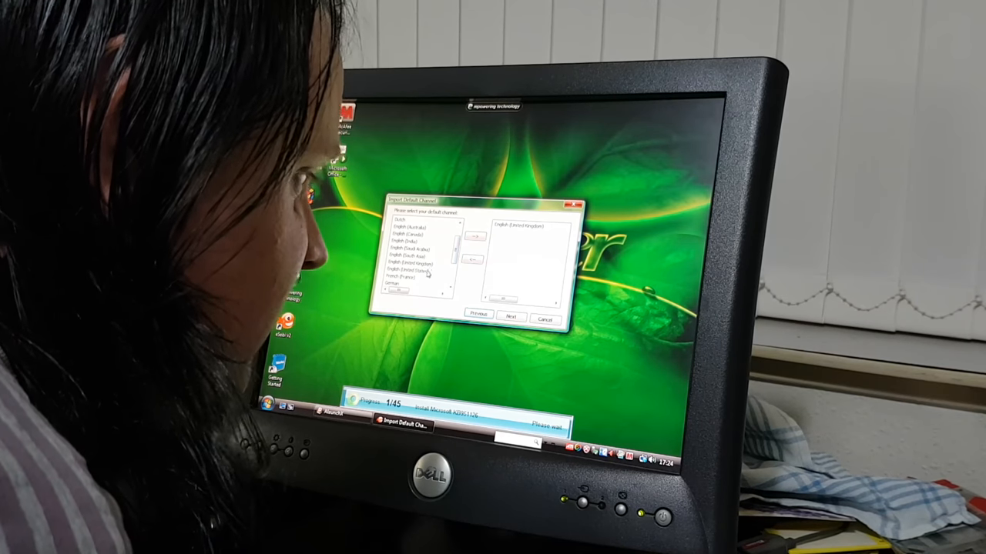
click(408, 265)
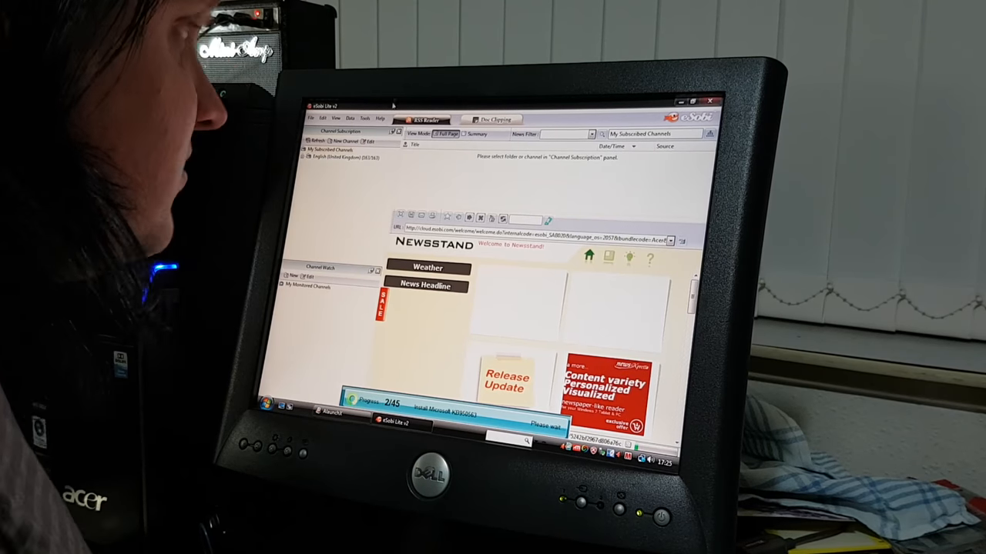
Close the eSobi main window, leaving the desktop clear.
click(379, 117)
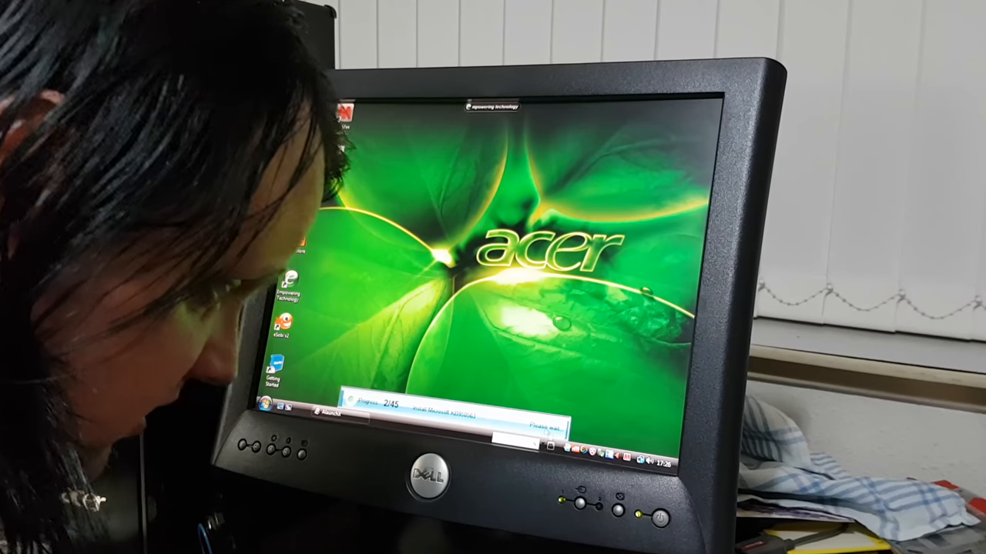
click(271, 403)
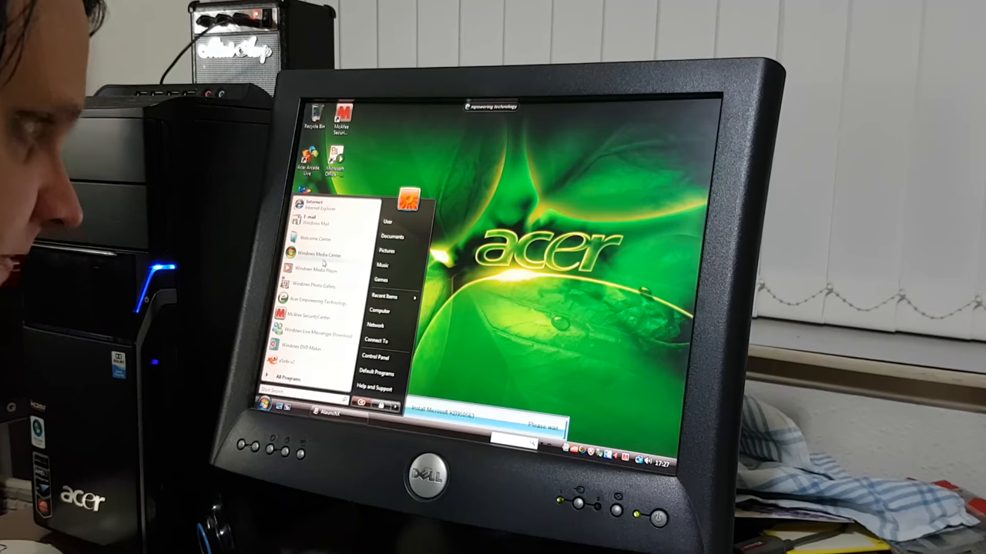
click(287, 400)
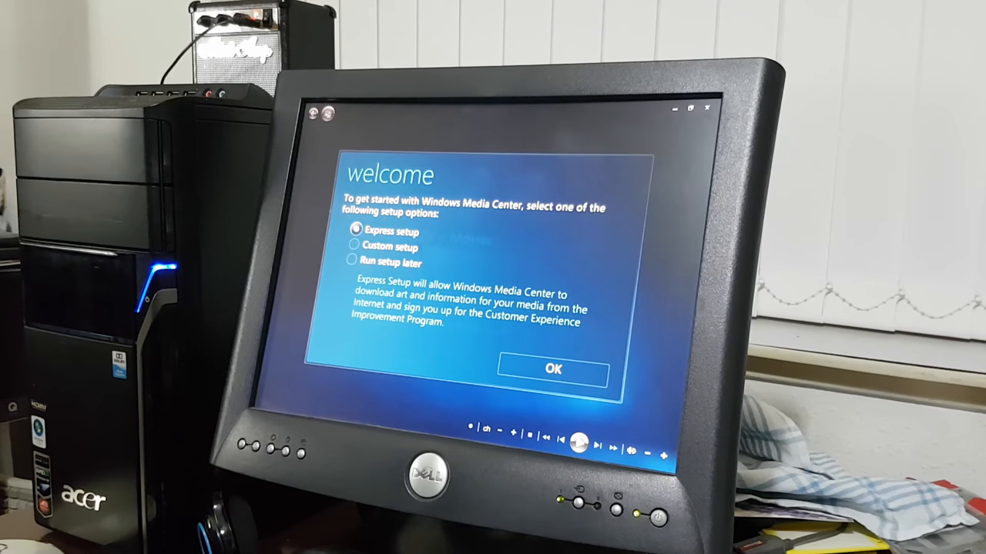
click(552, 370)
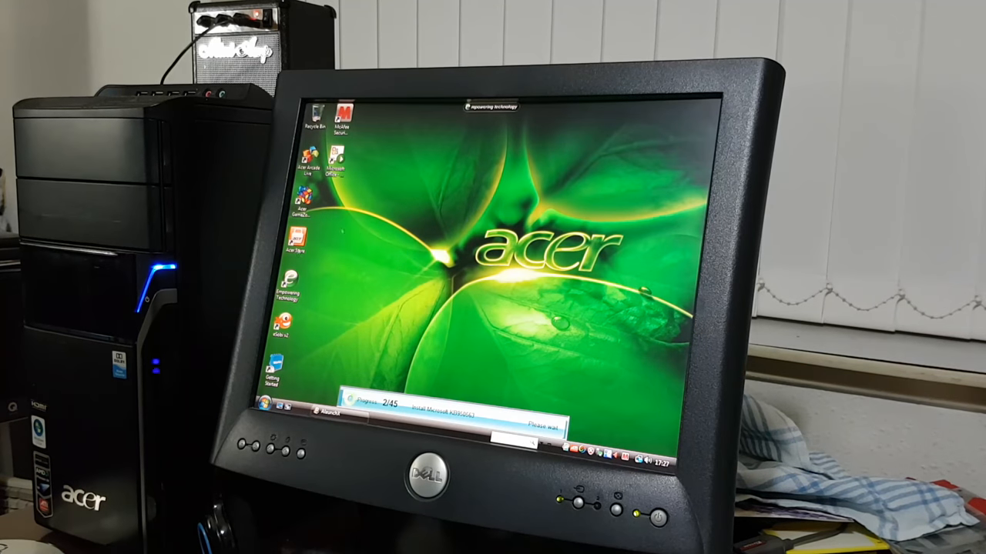
Launch Microsoft Works, accept its licence agreement and check the About version details.
click(274, 403)
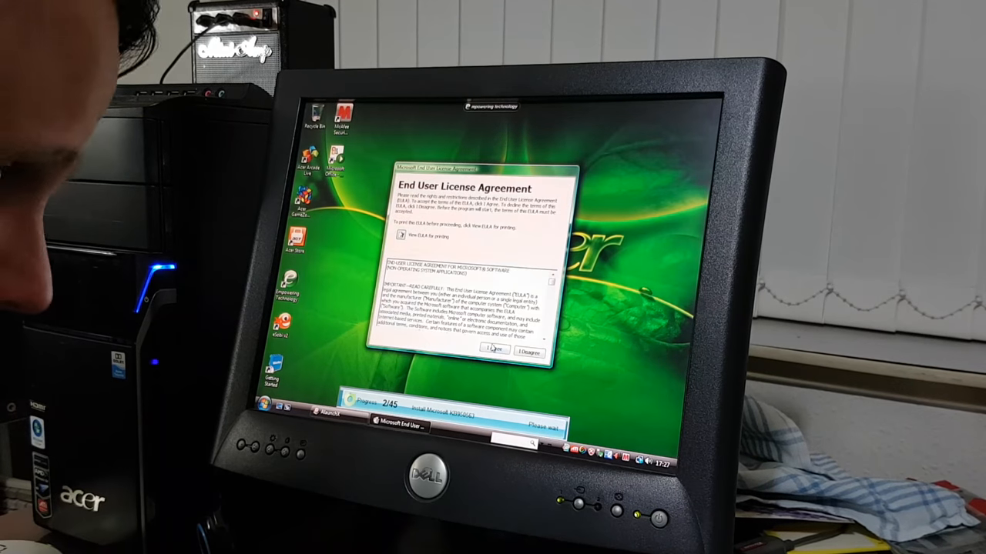
click(499, 351)
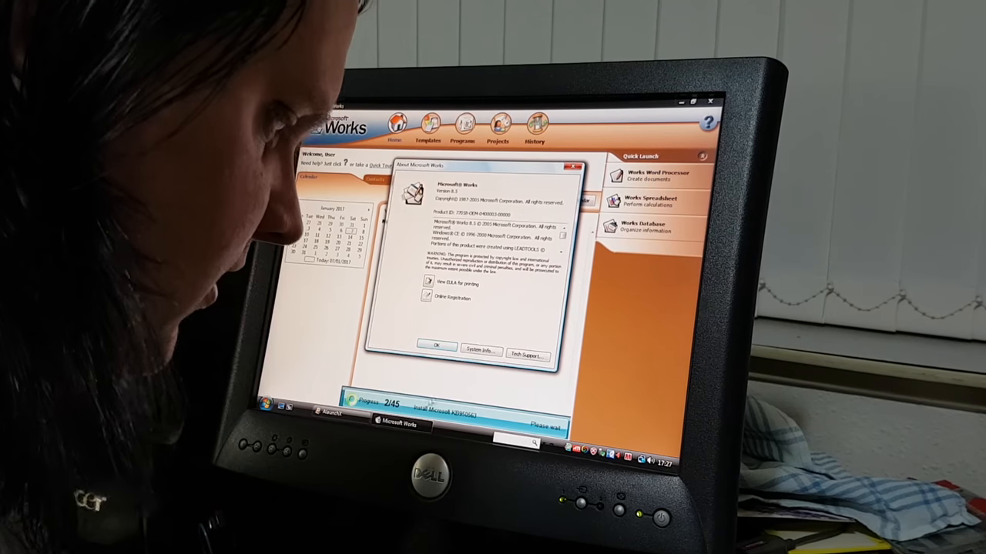
click(436, 344)
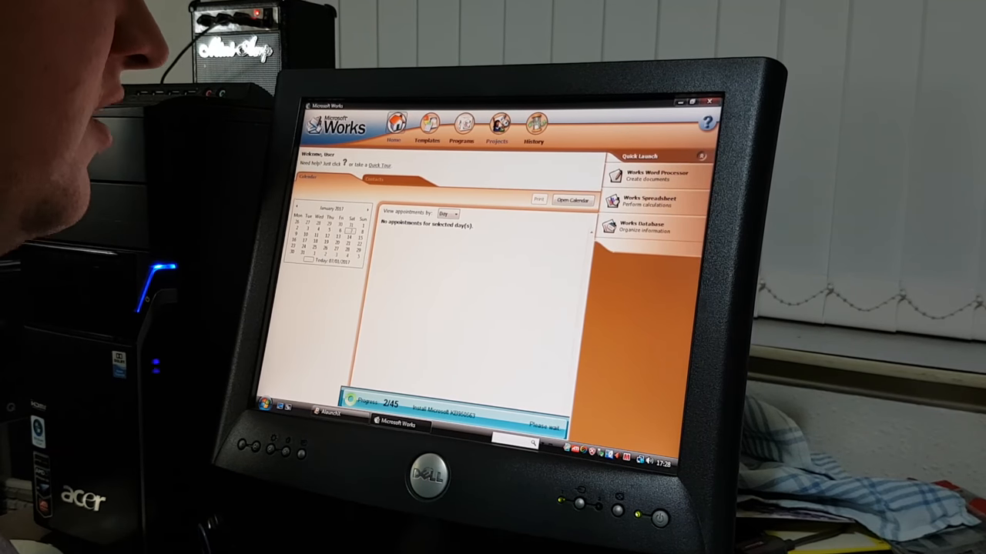
Browse the Works program catalogue and word processor templates, then close Microsoft Works.
click(428, 126)
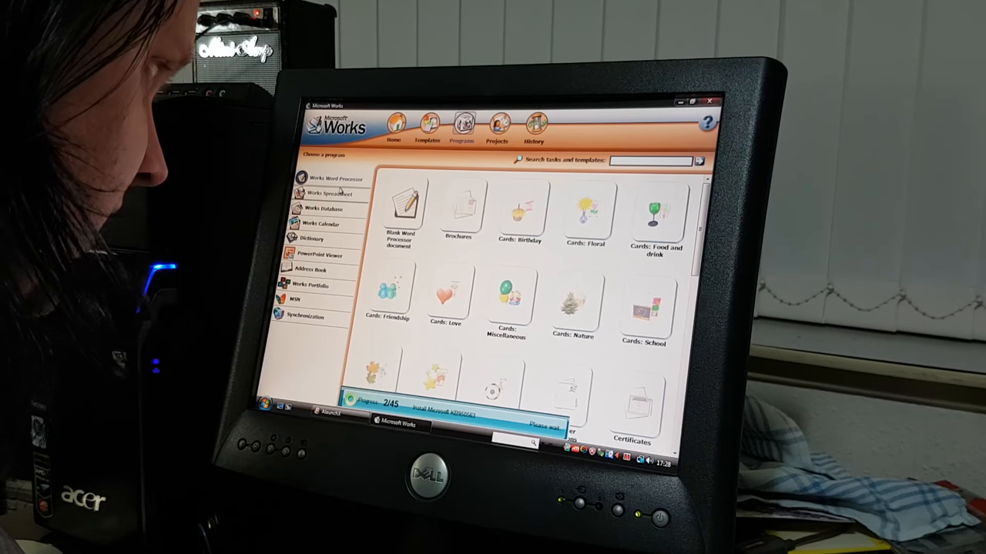
click(311, 255)
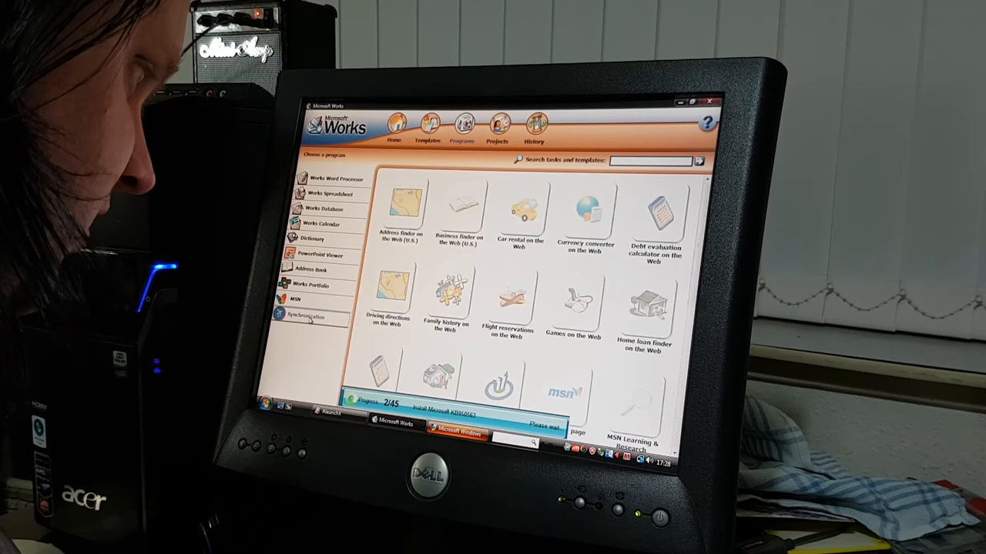
click(329, 179)
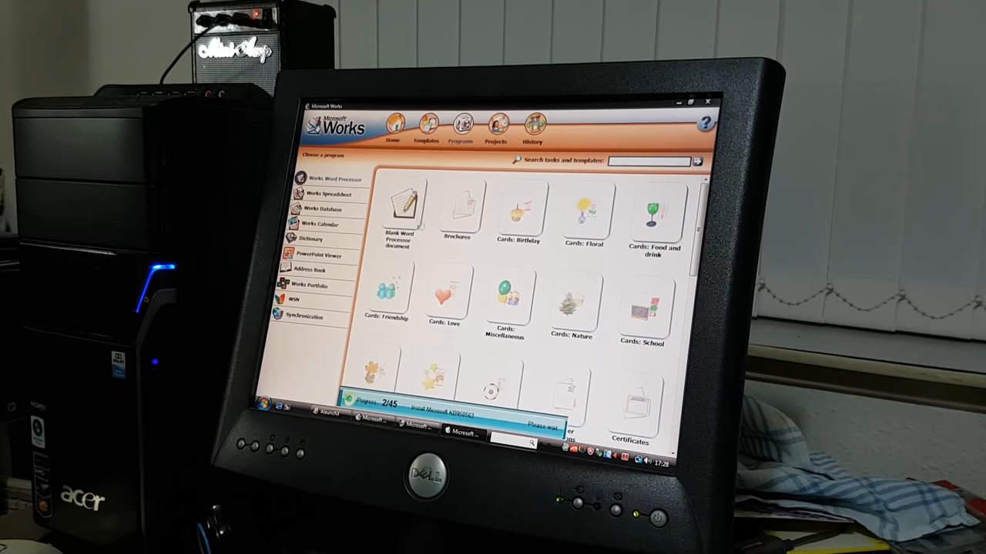
click(406, 208)
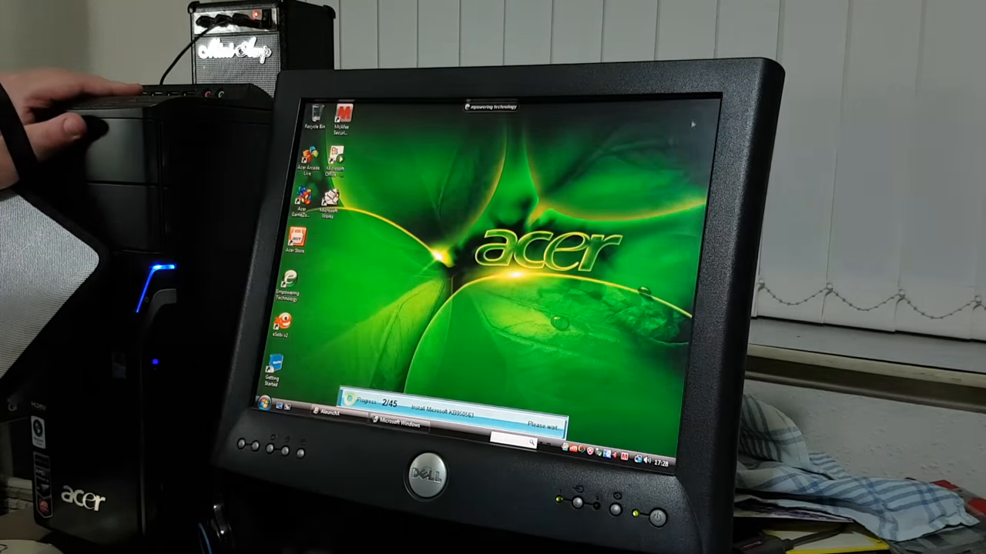
Show the Start menu listing programs, Computer and Control Panel.
click(268, 404)
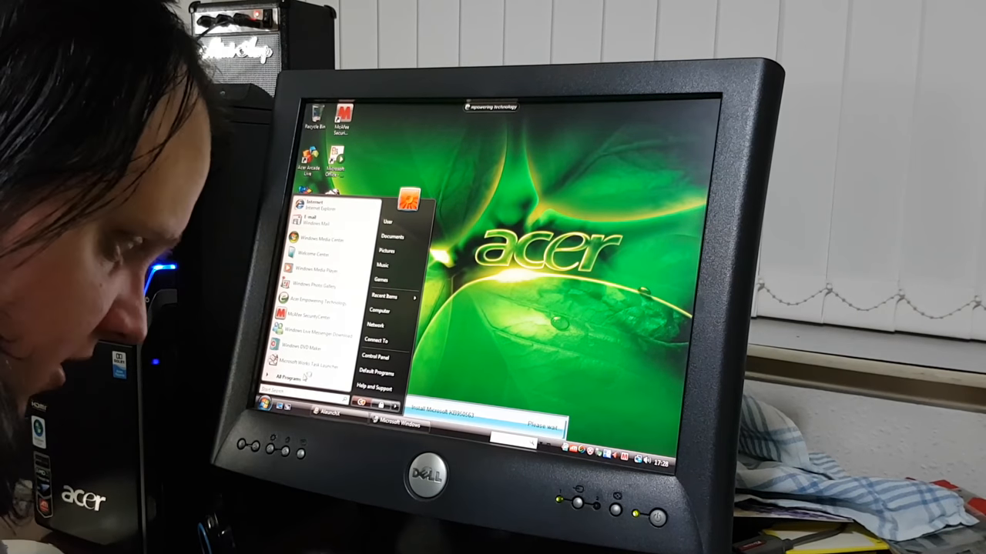
click(293, 376)
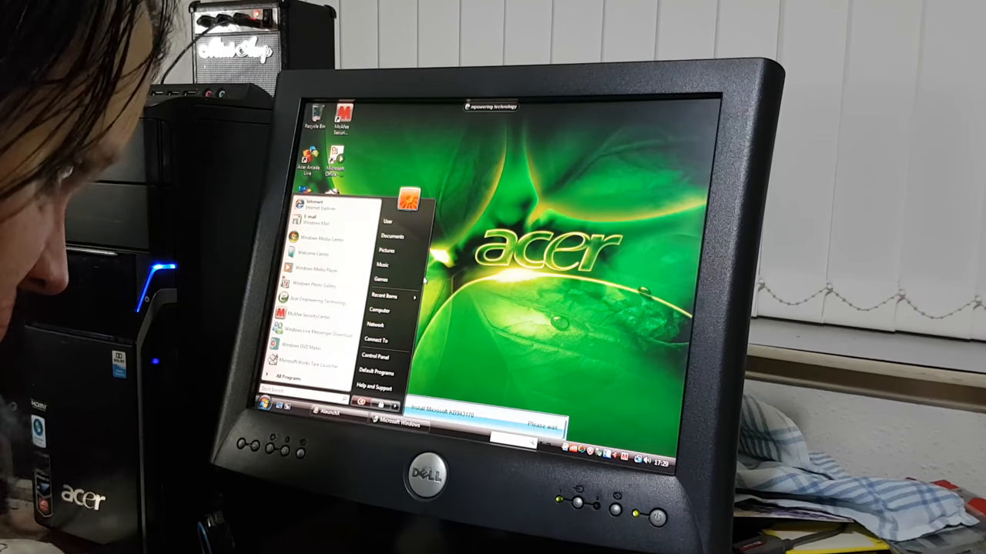
Choose Properties for Computer from its right-click menu.
right_click(376, 311)
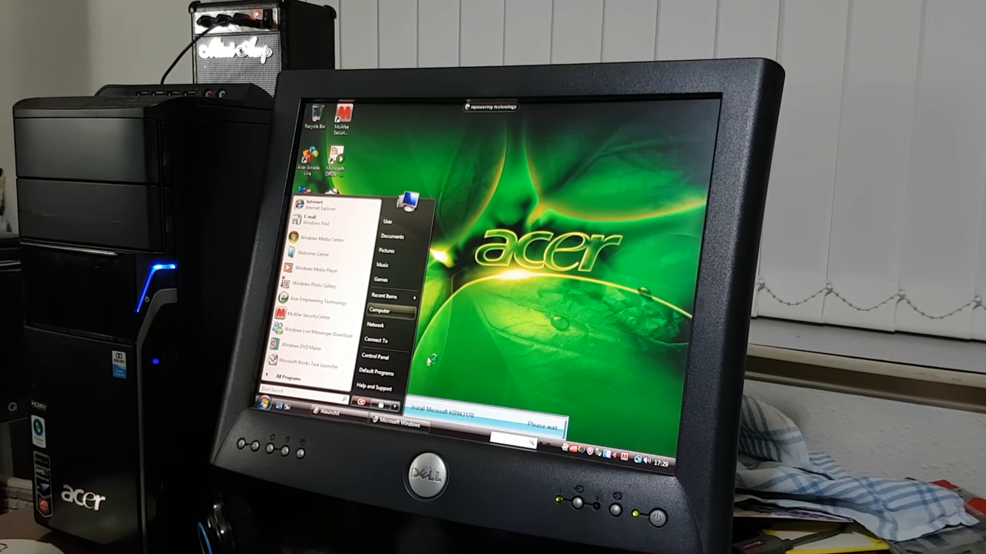
click(377, 309)
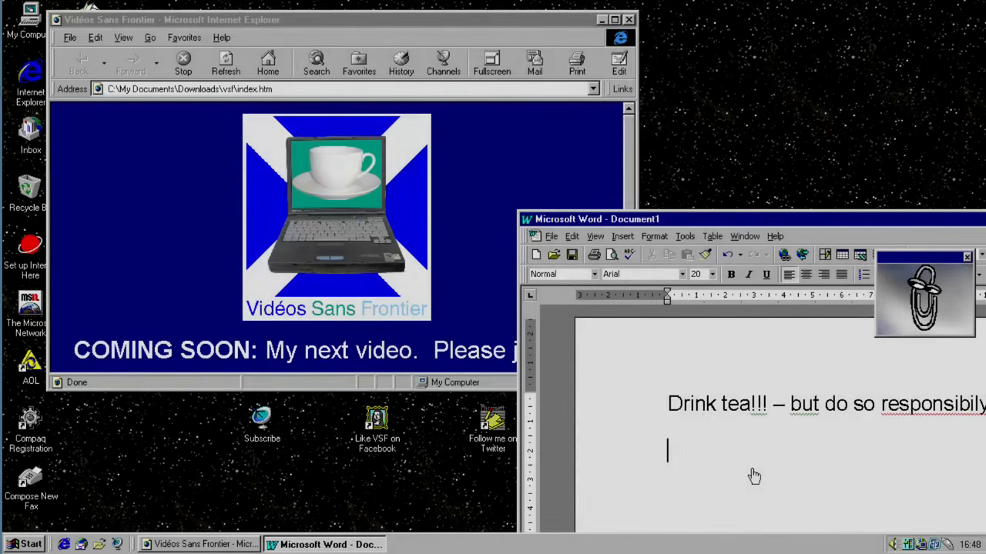
Add the line "Thank you for watching!!" and close Word without saving Document1.
text(Thank)
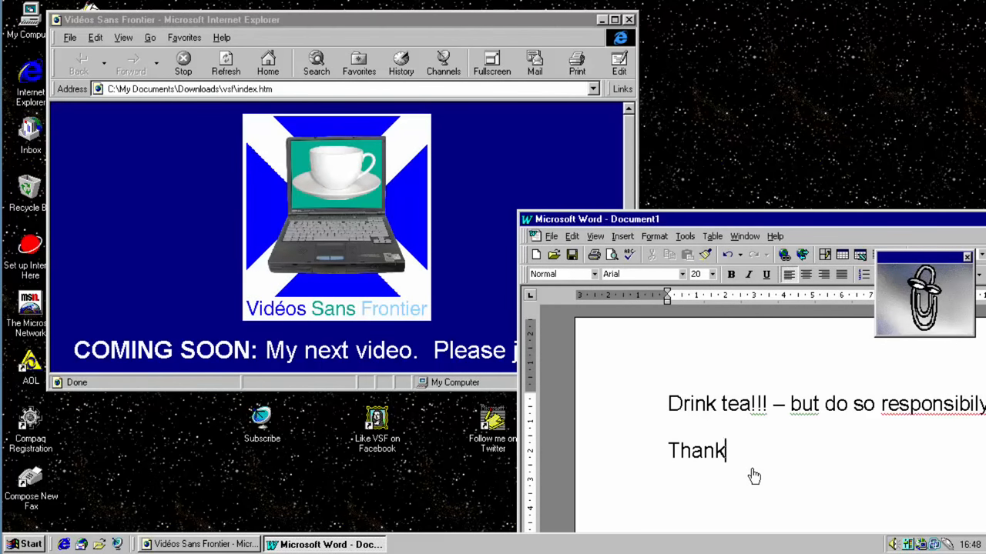
text(you for watching)
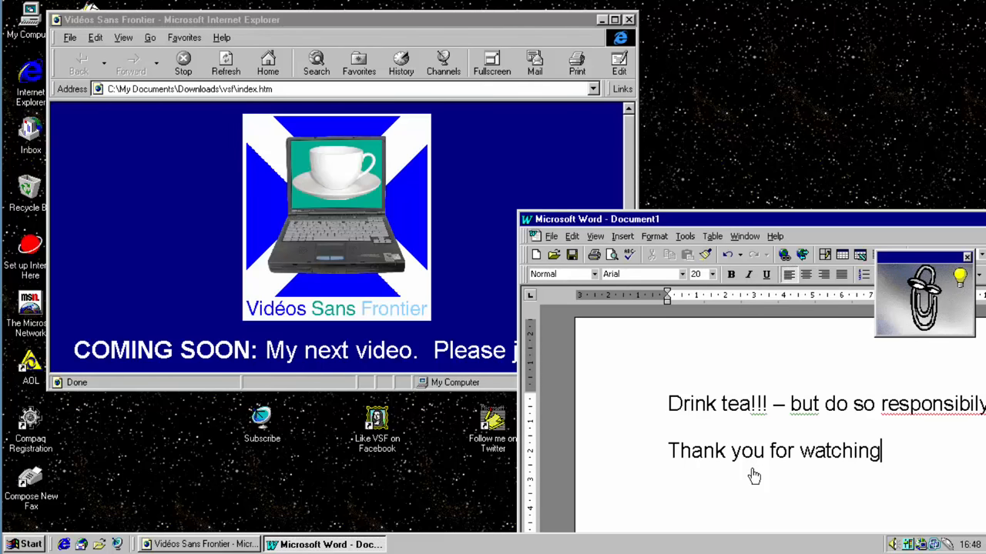
text(!!)
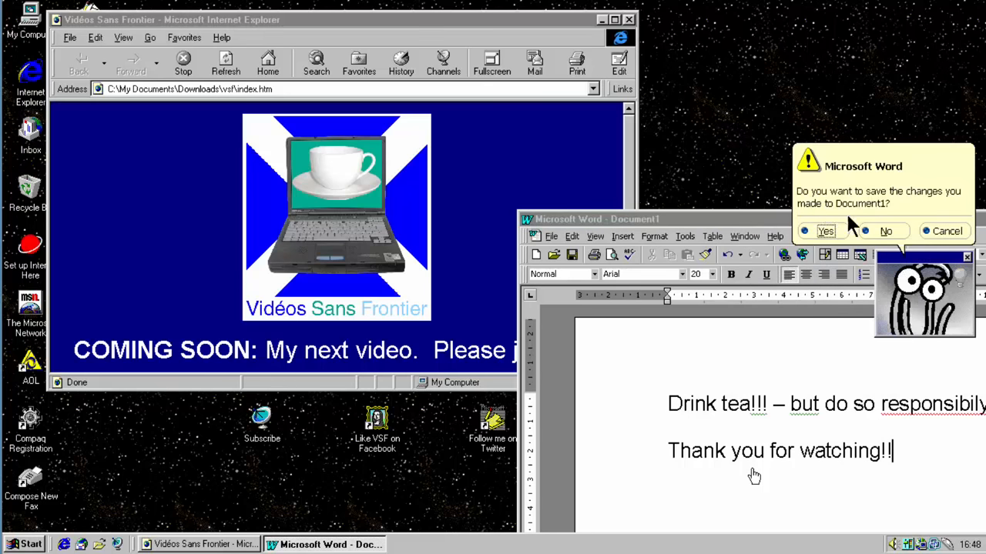
click(886, 231)
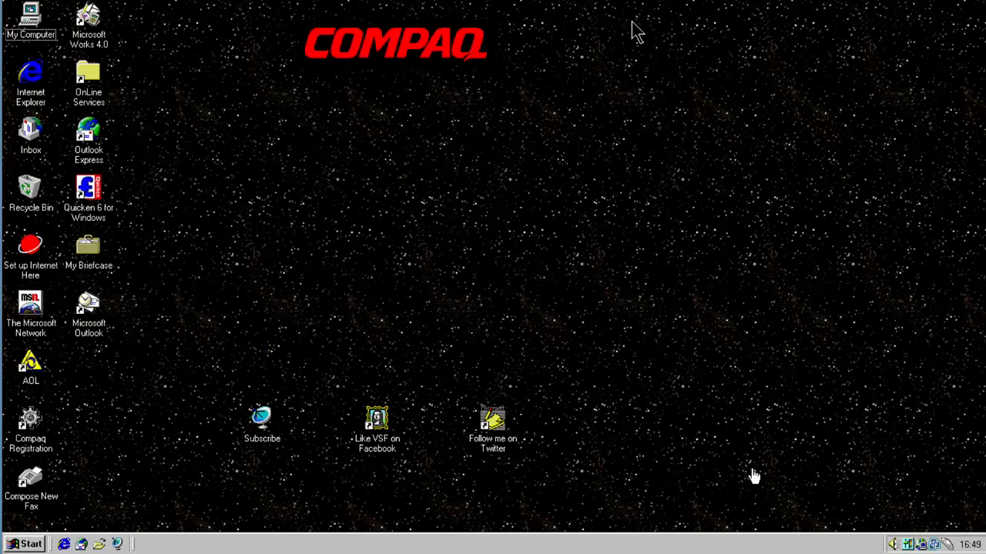
mouse_move(126, 531)
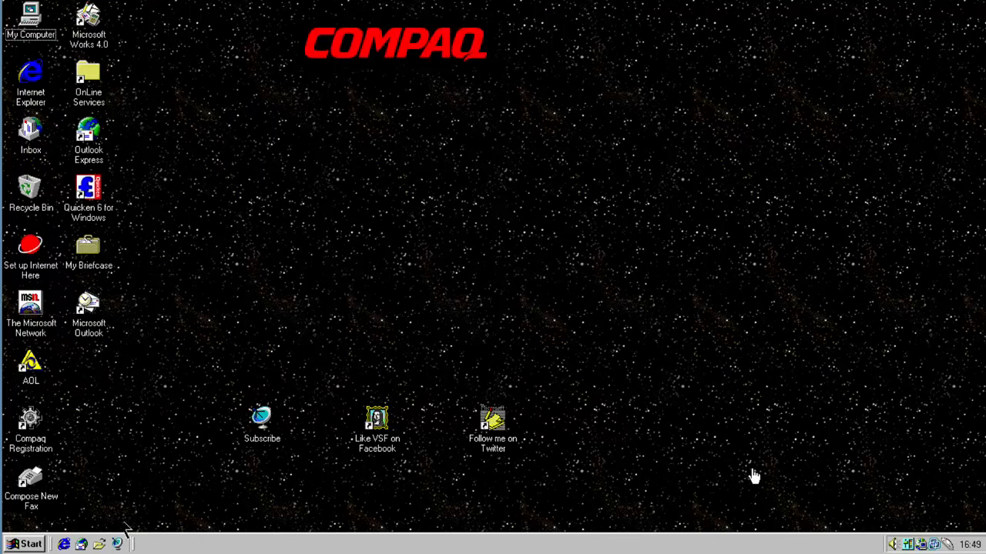